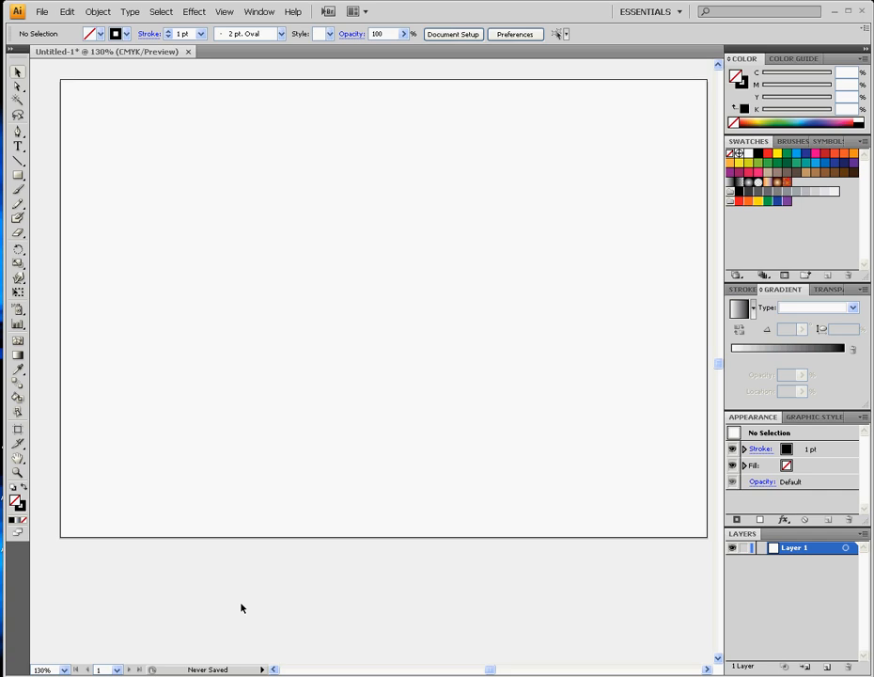
{"action": "mouse_move", "coordinate": [396, 297]}
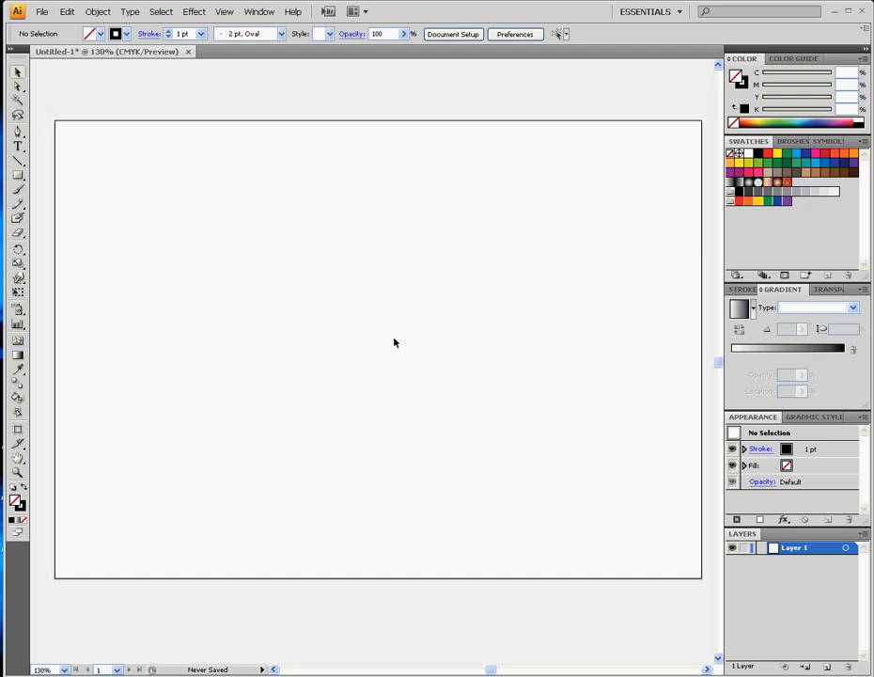
{"action": "mouse_move", "coordinate": [121, 199]}
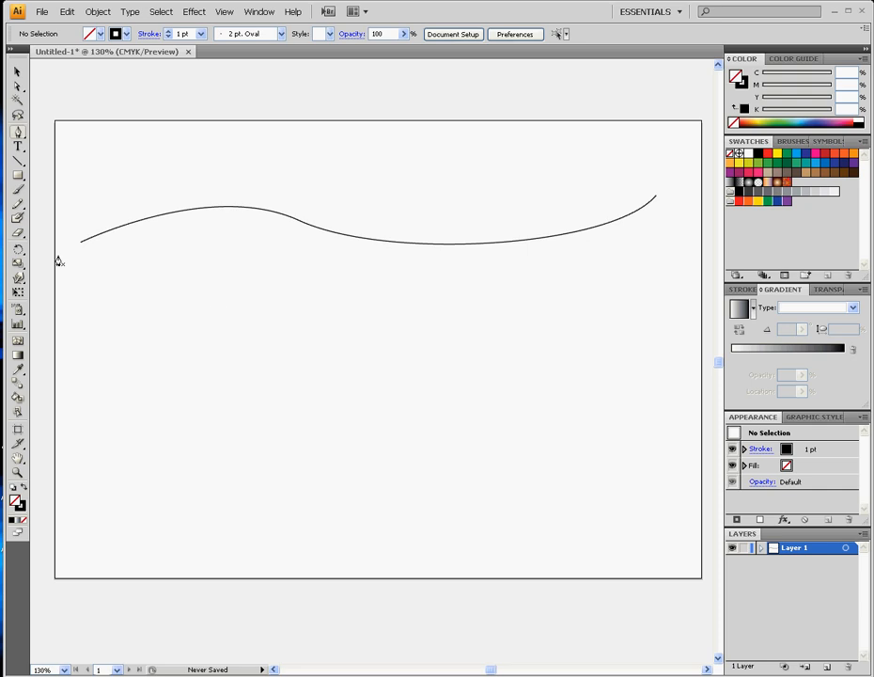
{"action": "mouse_move", "coordinate": [120, 483]}
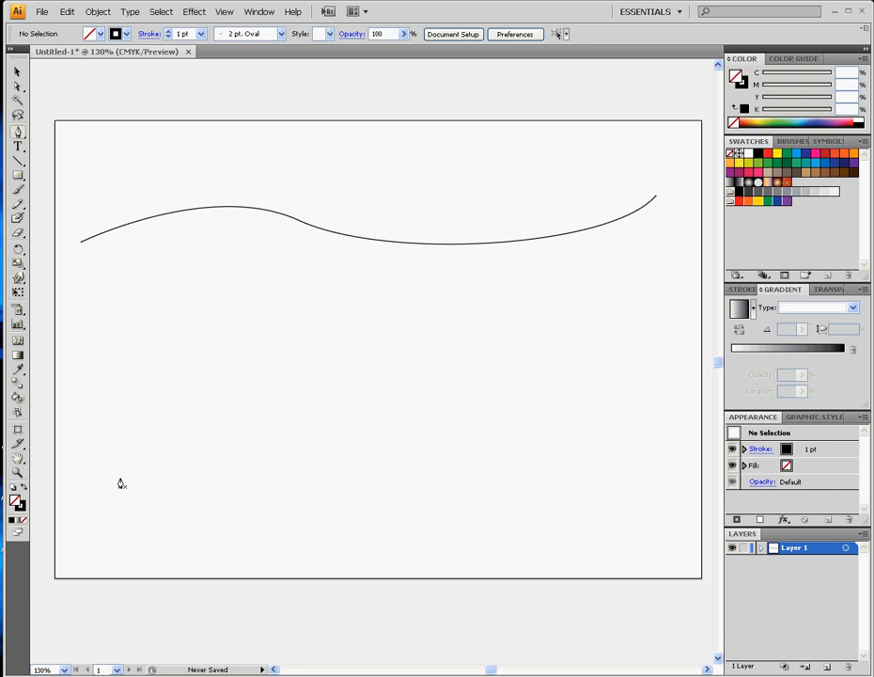
- Draw the deeper wavy open path across the lower part of the artboard
{"action": "left_click_drag", "start_coordinate": [79, 524], "coordinate": [198, 434]}
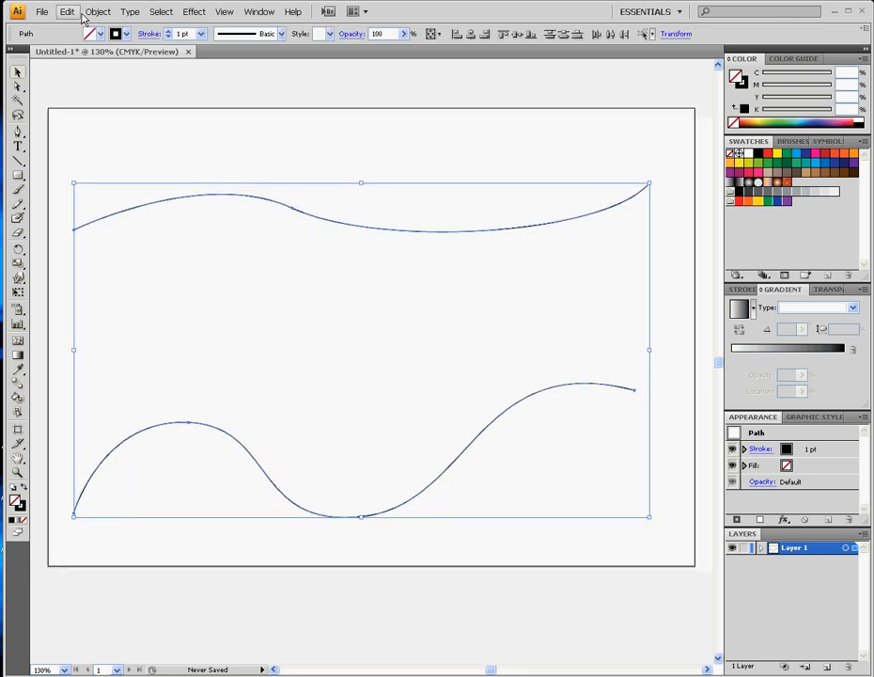
- Make a blend between the two wavy paths using Object > Blend > Make
{"action": "left_click", "coordinate": [98, 11]}
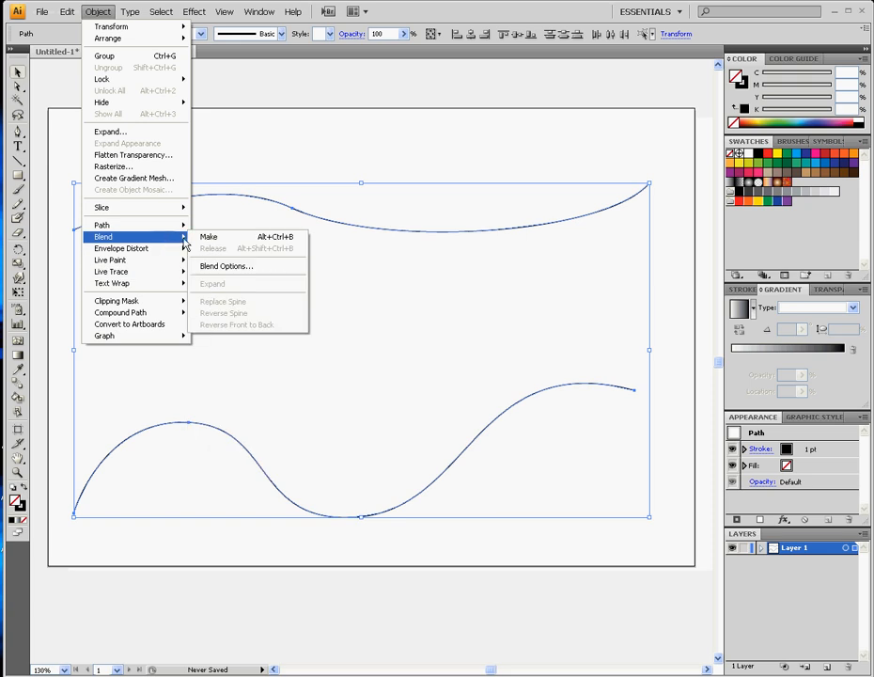
{"action": "left_click", "coordinate": [208, 236]}
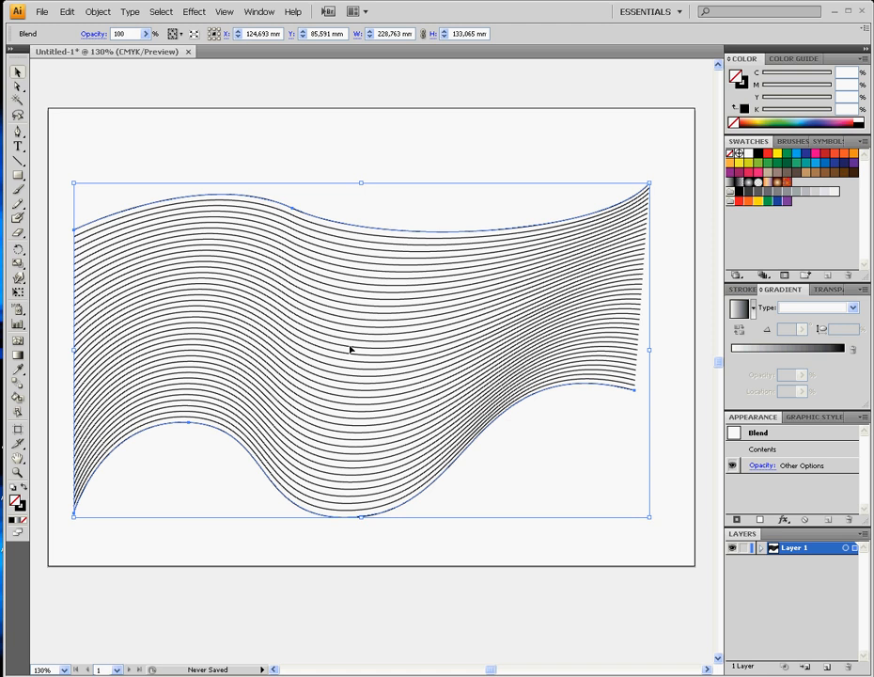
{"action": "mouse_move", "coordinate": [163, 343]}
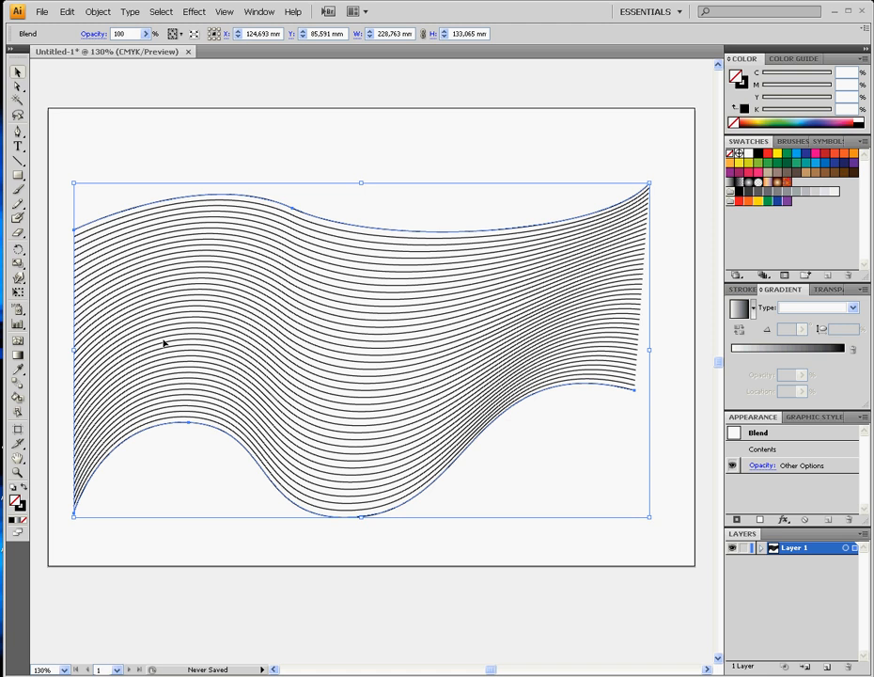
{"action": "left_click", "coordinate": [98, 11]}
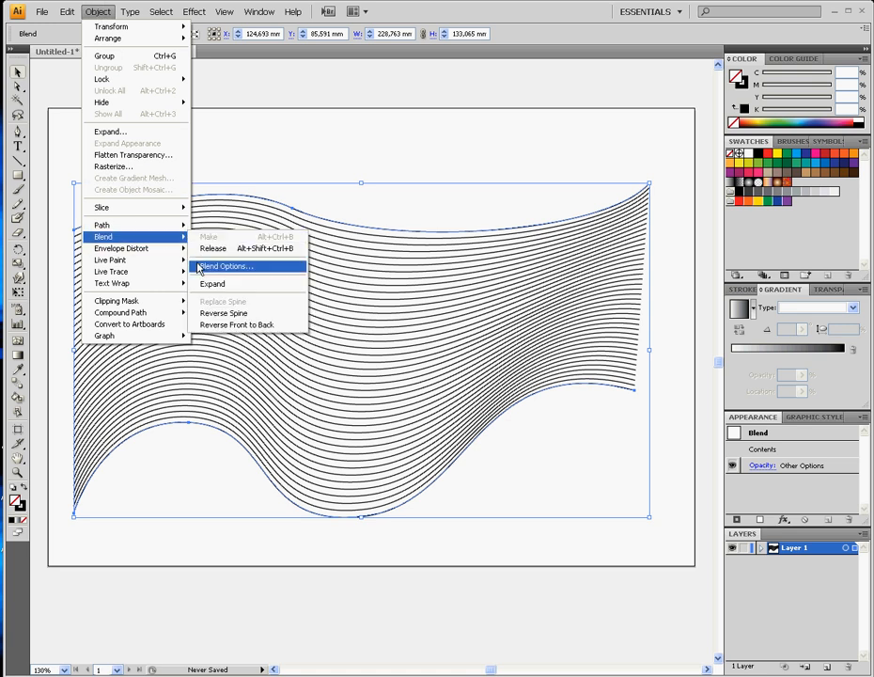
- Set Blend Options spacing to Specified Steps with 80 steps and confirm
{"action": "left_click", "coordinate": [225, 266]}
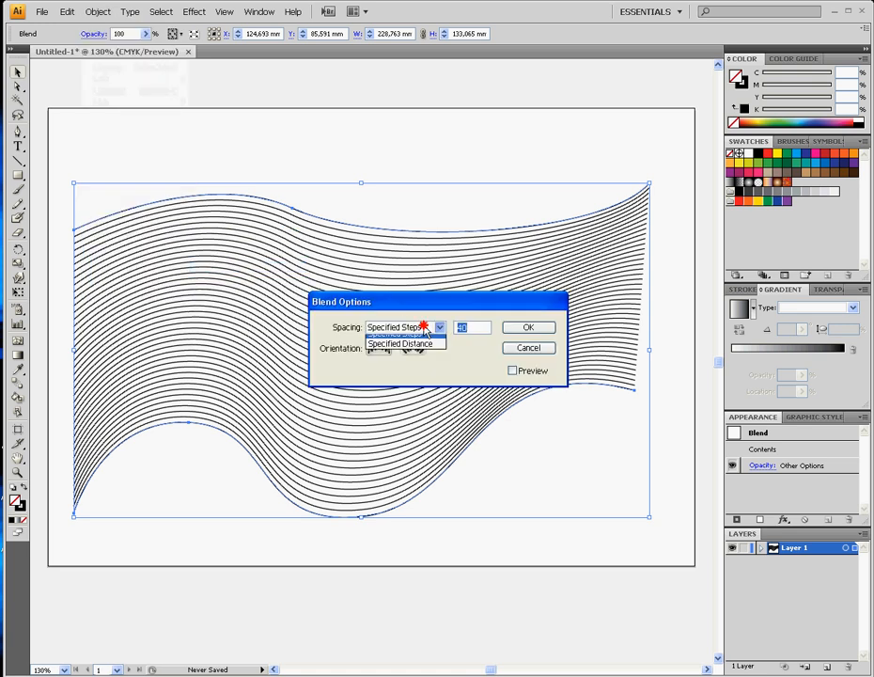
{"action": "left_click", "coordinate": [399, 327]}
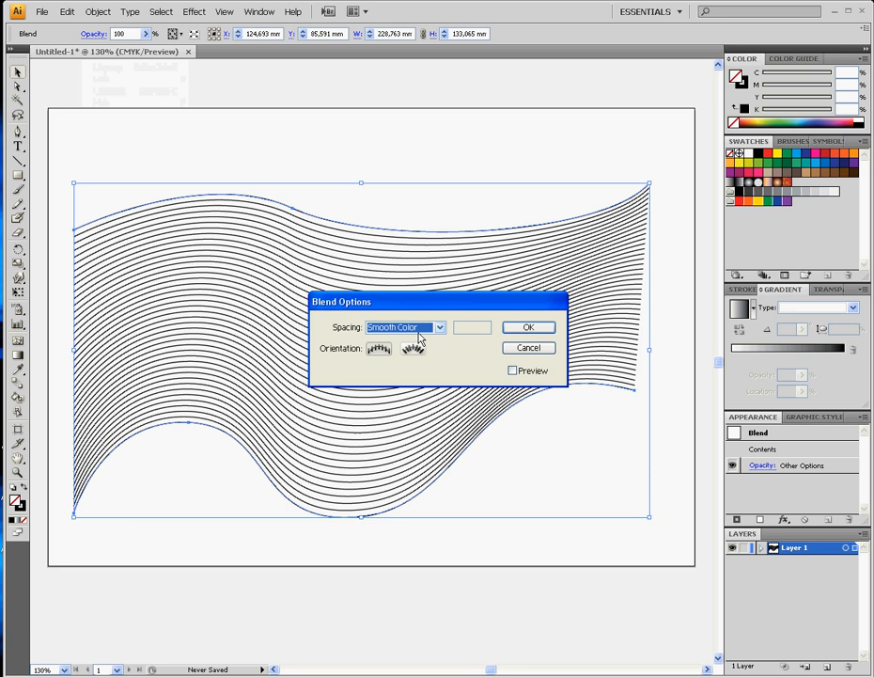
{"action": "left_click", "coordinate": [514, 370]}
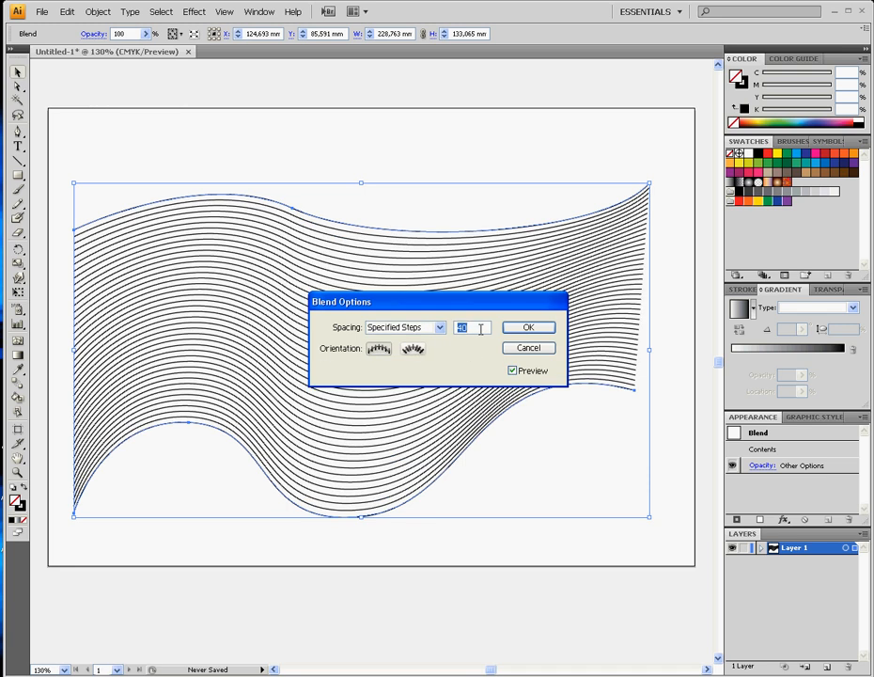
{"action": "type", "text": "80"}
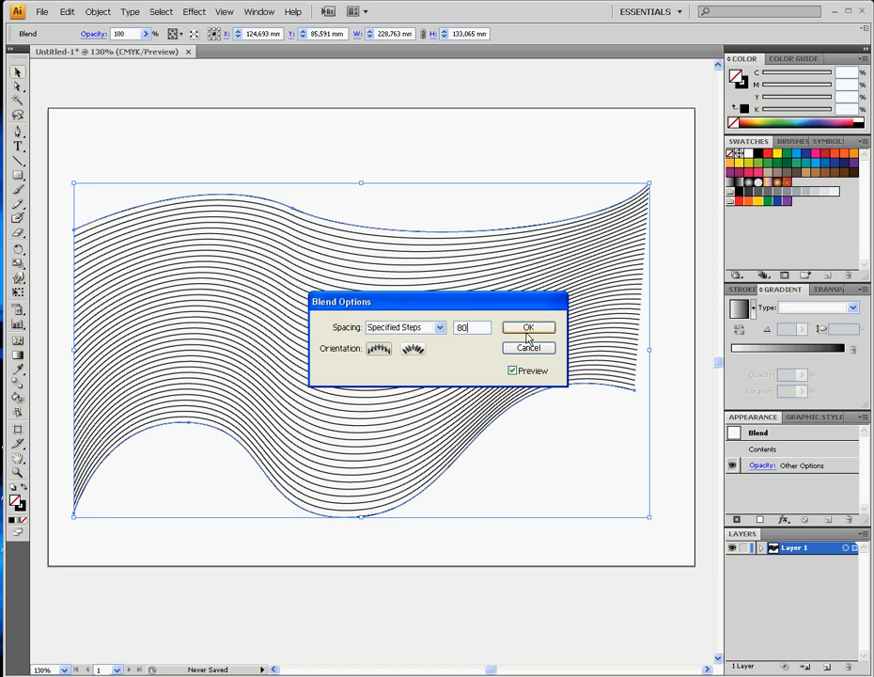
{"action": "left_click", "coordinate": [528, 327]}
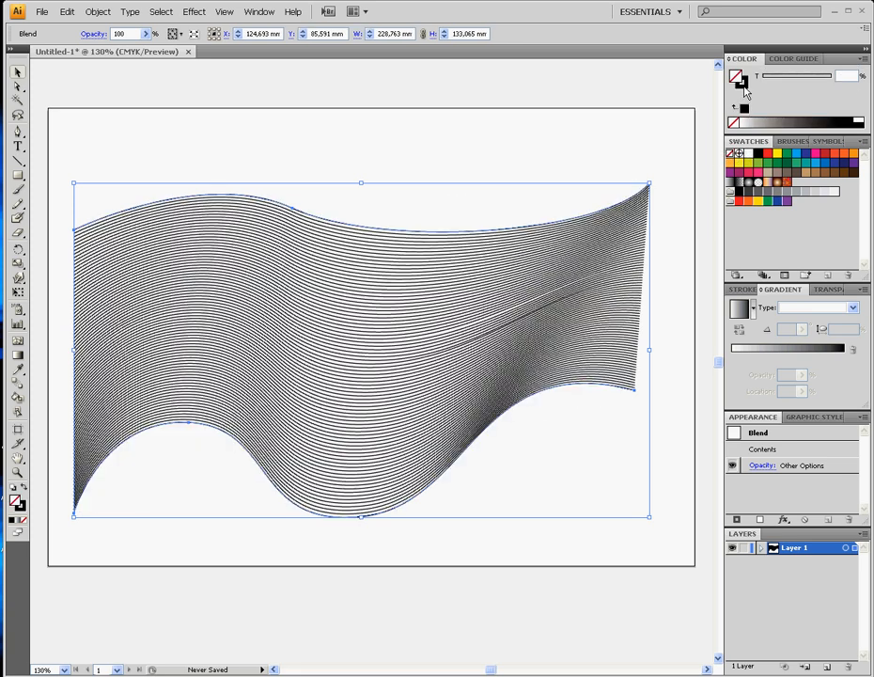
- Switch the Color panel mode to CMYK, showing the stroke as 100% K
{"action": "left_click", "coordinate": [740, 72]}
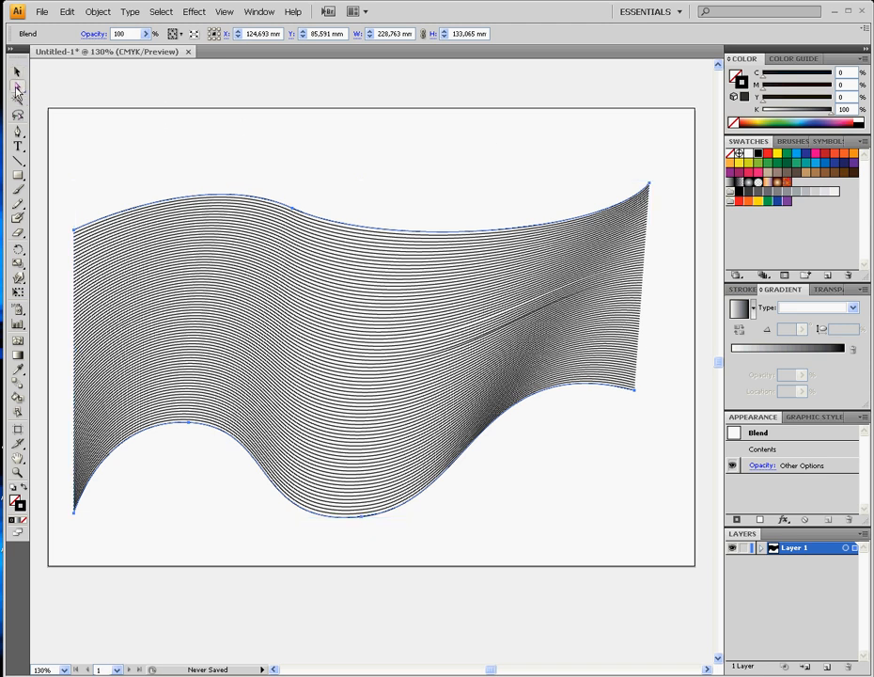
{"action": "mouse_move", "coordinate": [655, 185]}
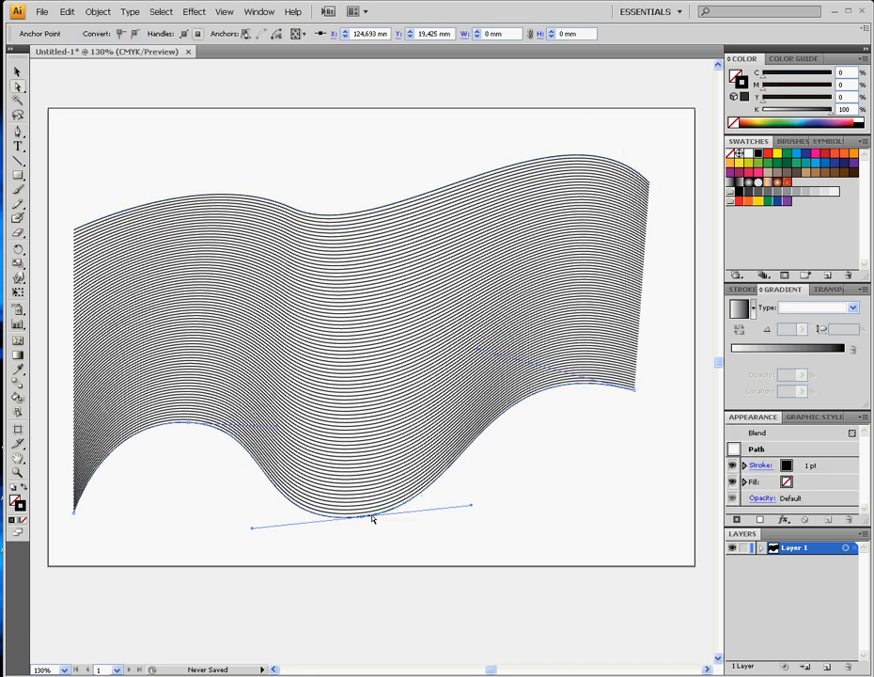
- Drag the bottom trough's anchor handles to tilt and re-round the lower wave
{"action": "left_click_drag", "start_coordinate": [366, 515], "coordinate": [365, 625]}
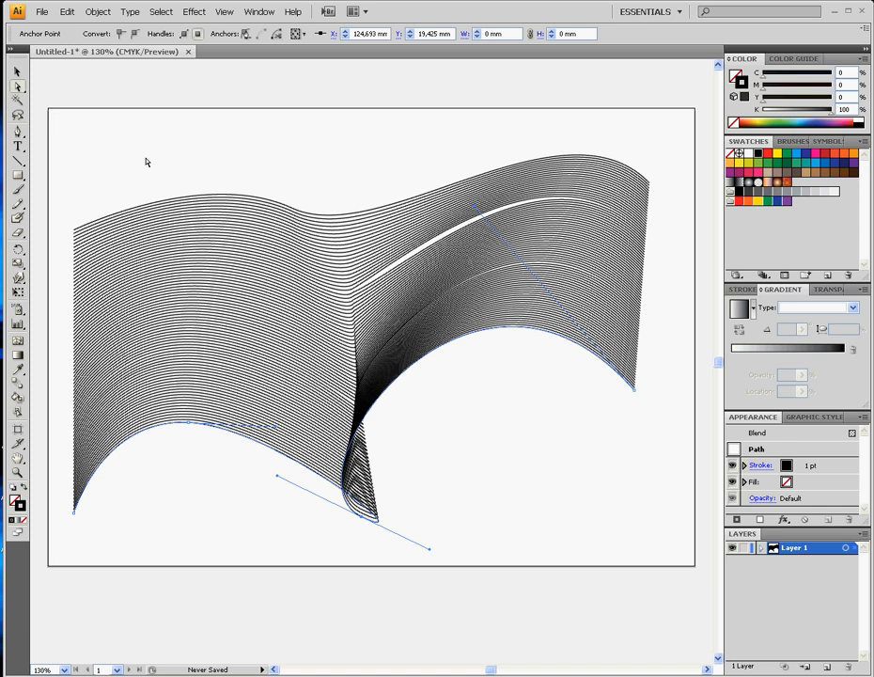
{"action": "left_click_drag", "start_coordinate": [427, 545], "coordinate": [484, 503]}
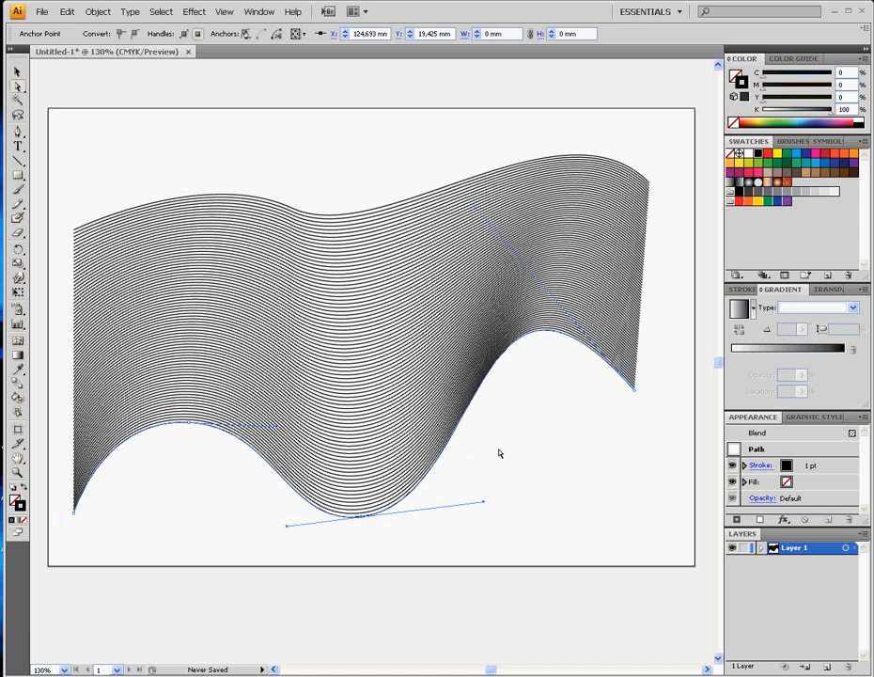
{"action": "mouse_move", "coordinate": [502, 448]}
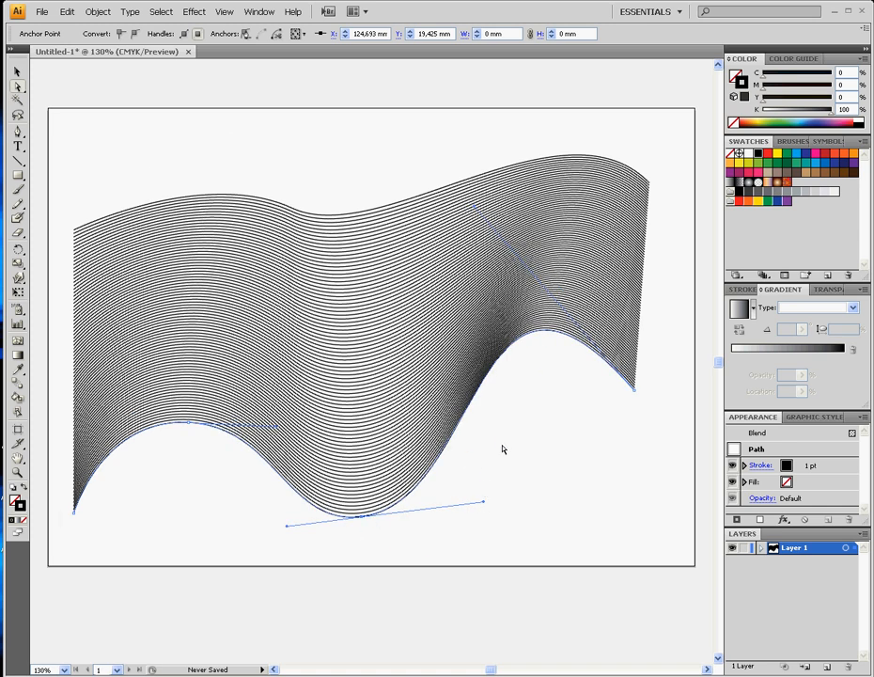